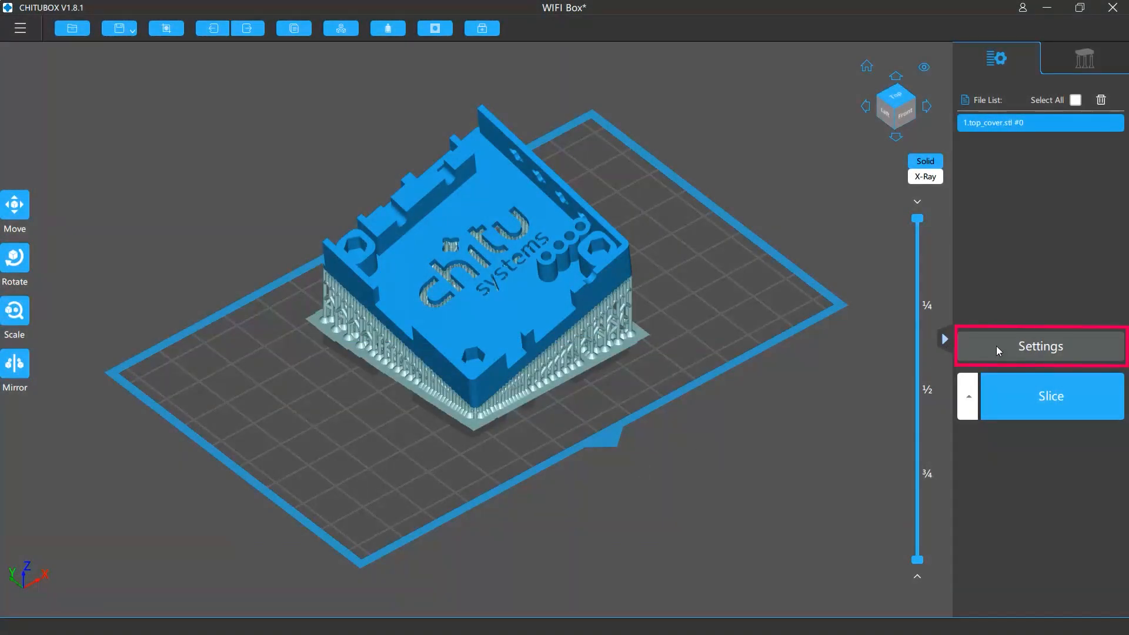
Add a Phrozen Sonic Mighty 4K machine profile in Slice Settings and view the Default *1 profile.
click(1039, 345)
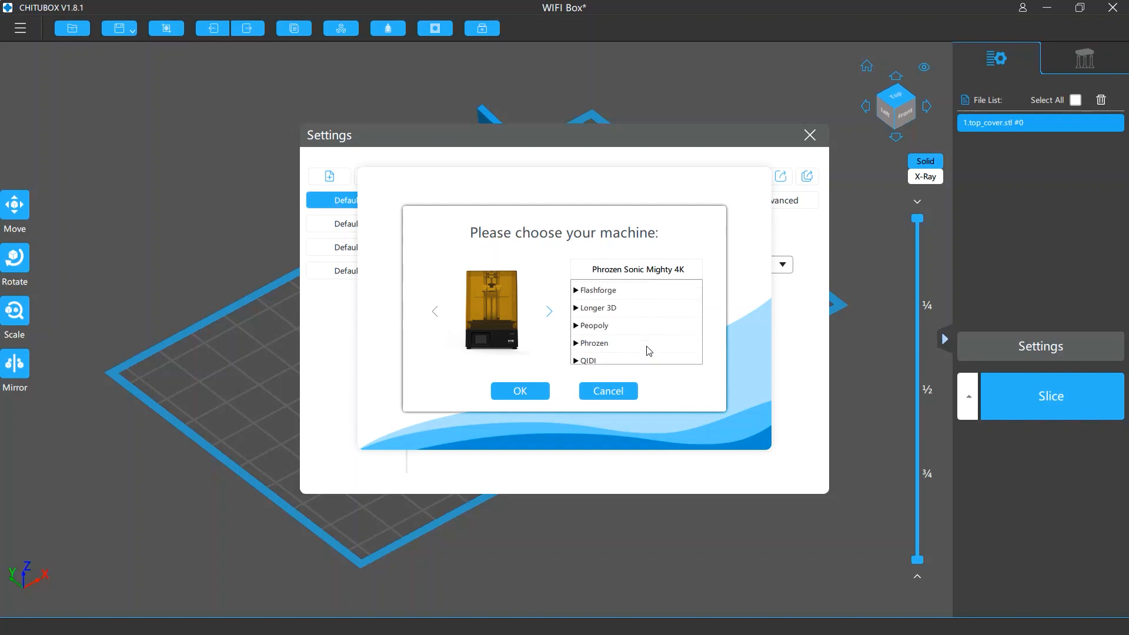
click(593, 342)
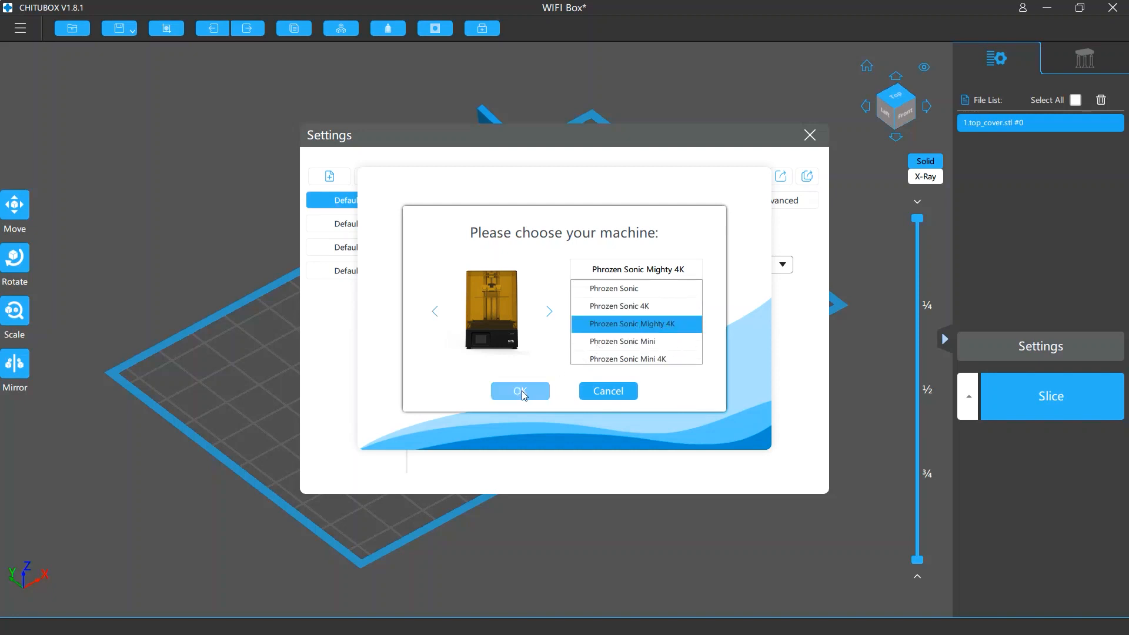
click(520, 390)
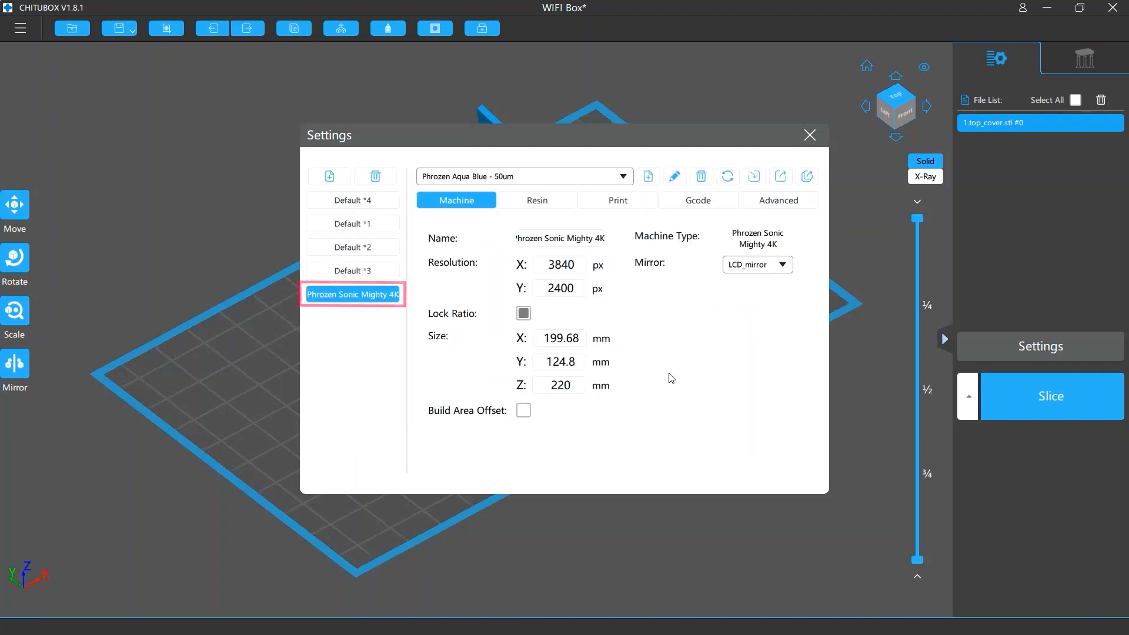
click(351, 202)
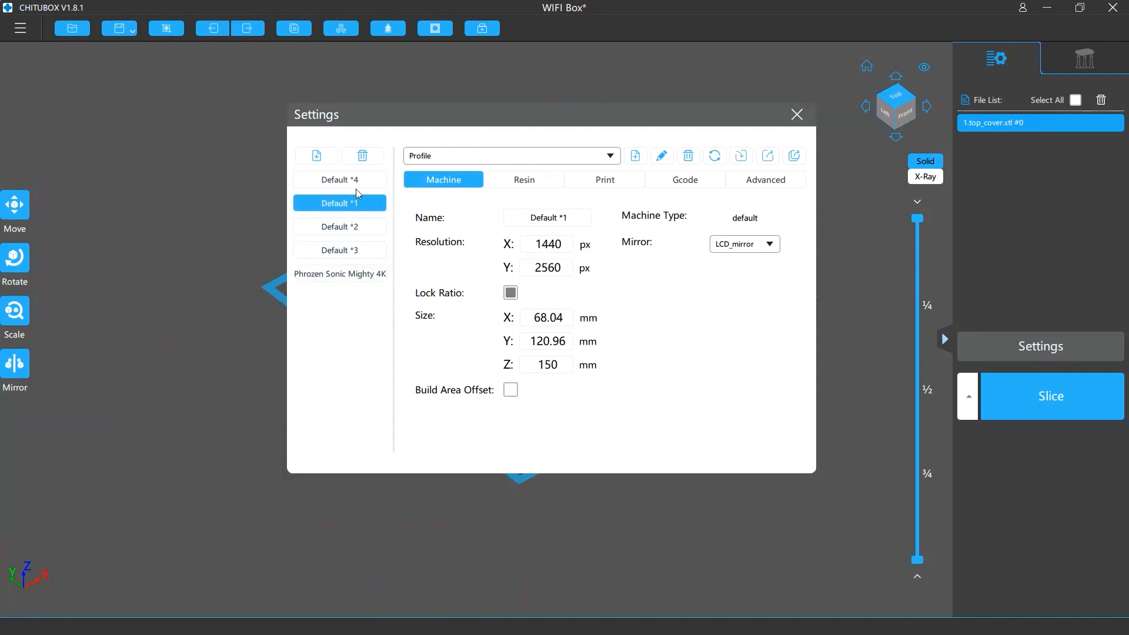
View the Default *3 profile, then return to the Phrozen Sonic Mighty 4K profile's resin presets.
click(339, 249)
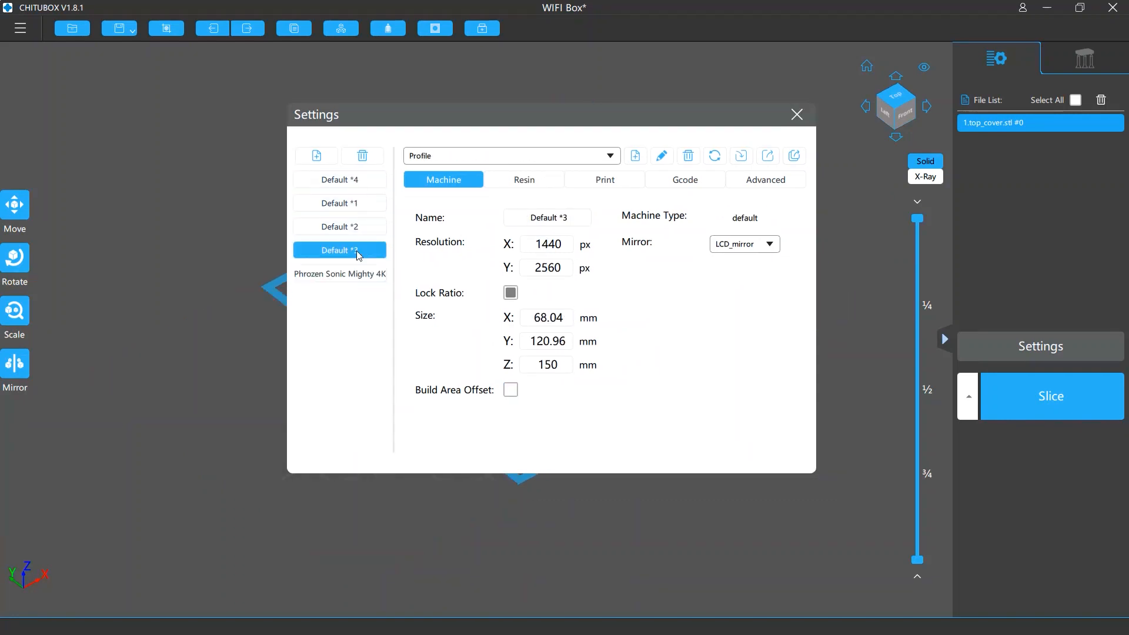
click(339, 249)
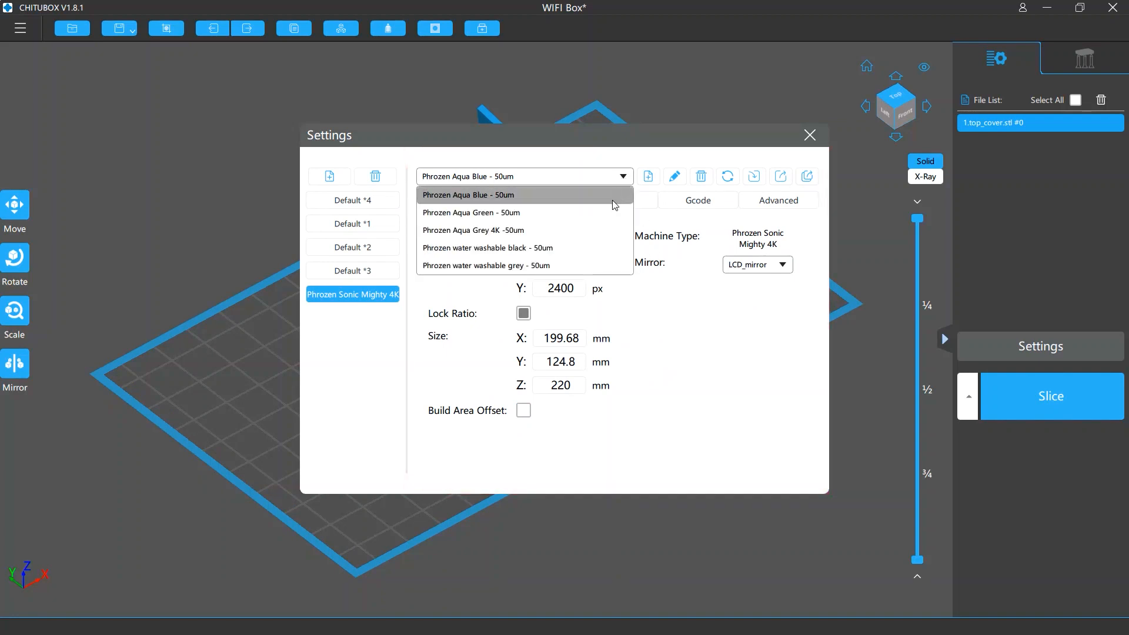
Choose the Phrozen water washable grey - 50um resin preset, then reselect the original grey preset.
click(485, 264)
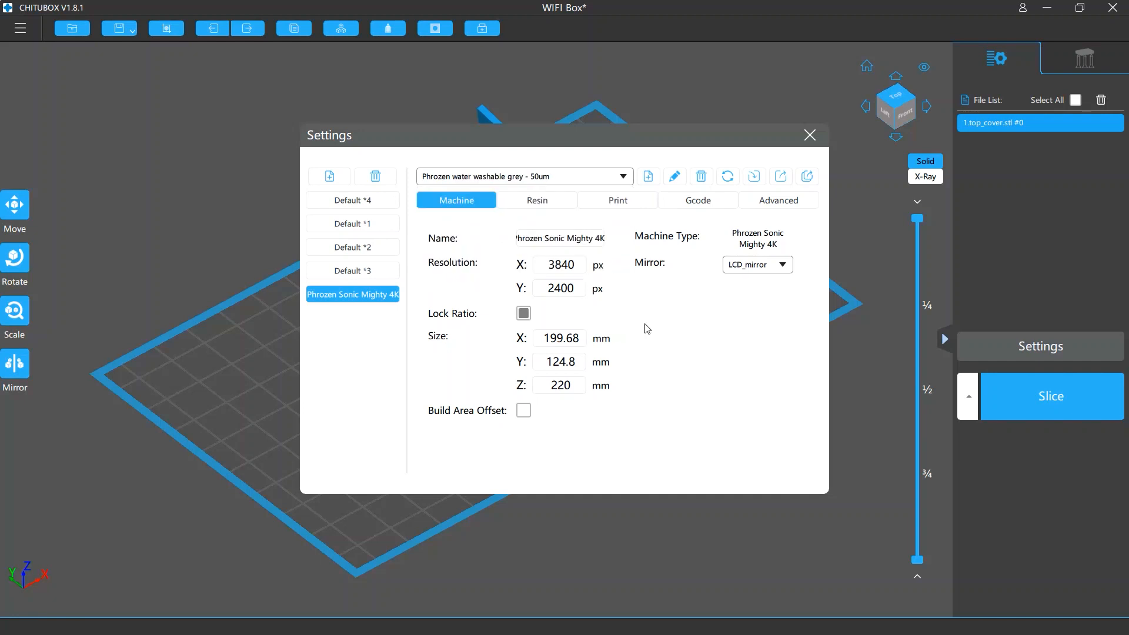
mouse_move(656, 355)
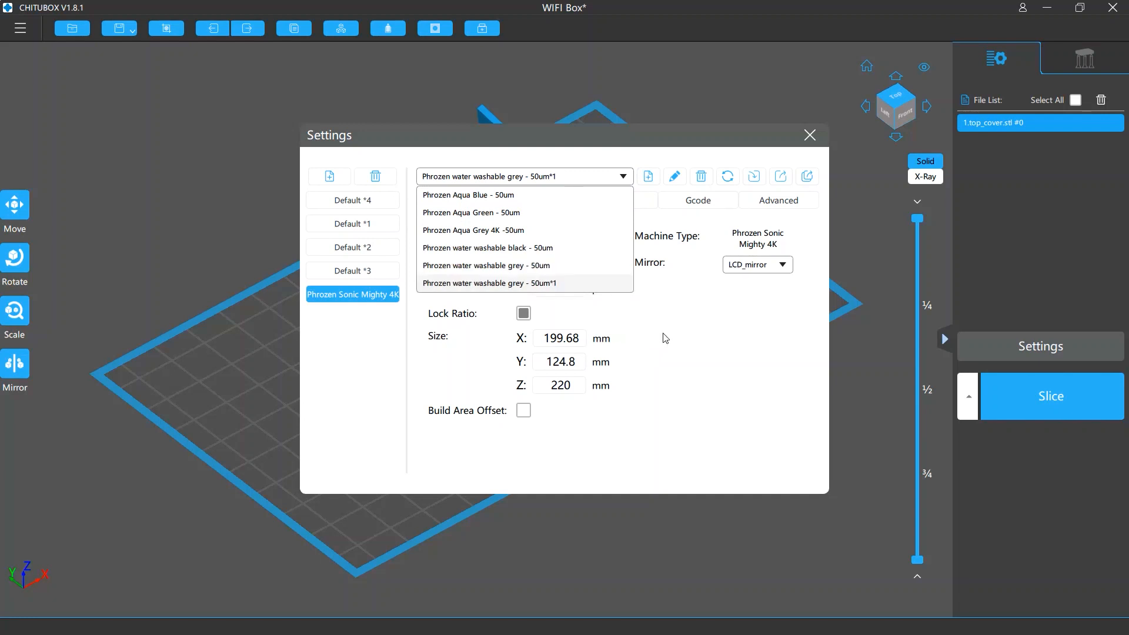
click(487, 264)
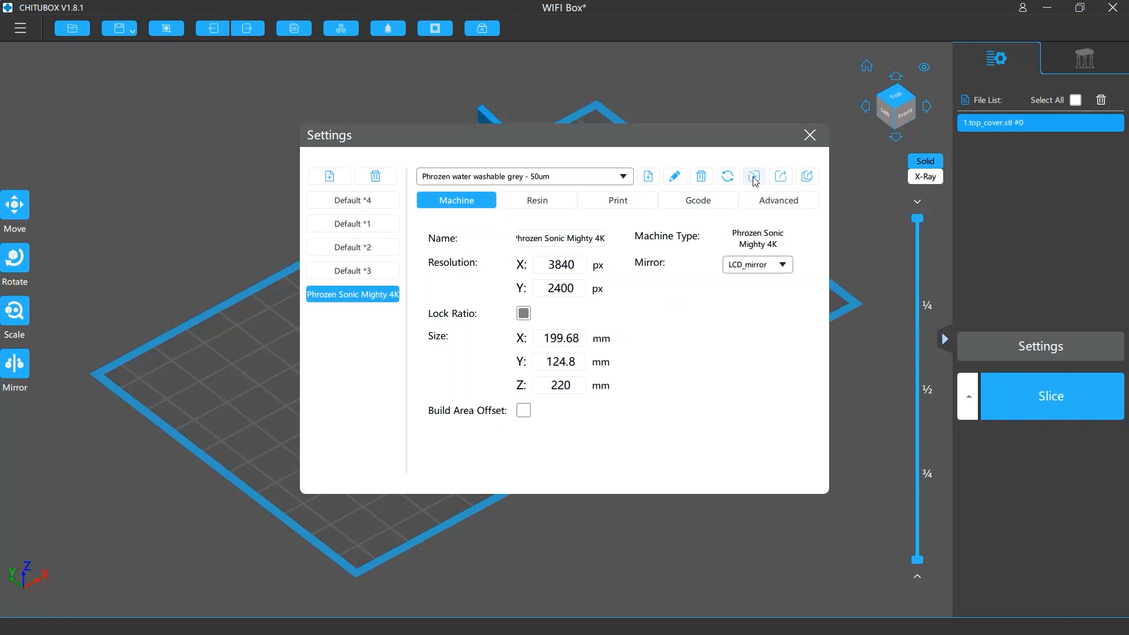
mouse_move(781, 177)
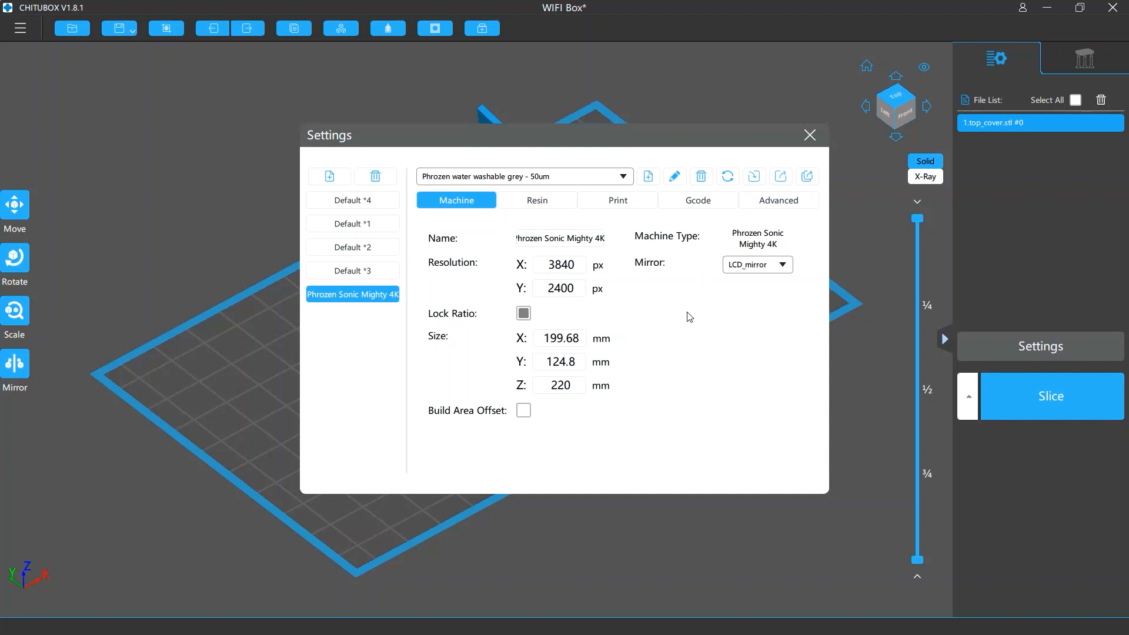
mouse_move(638, 319)
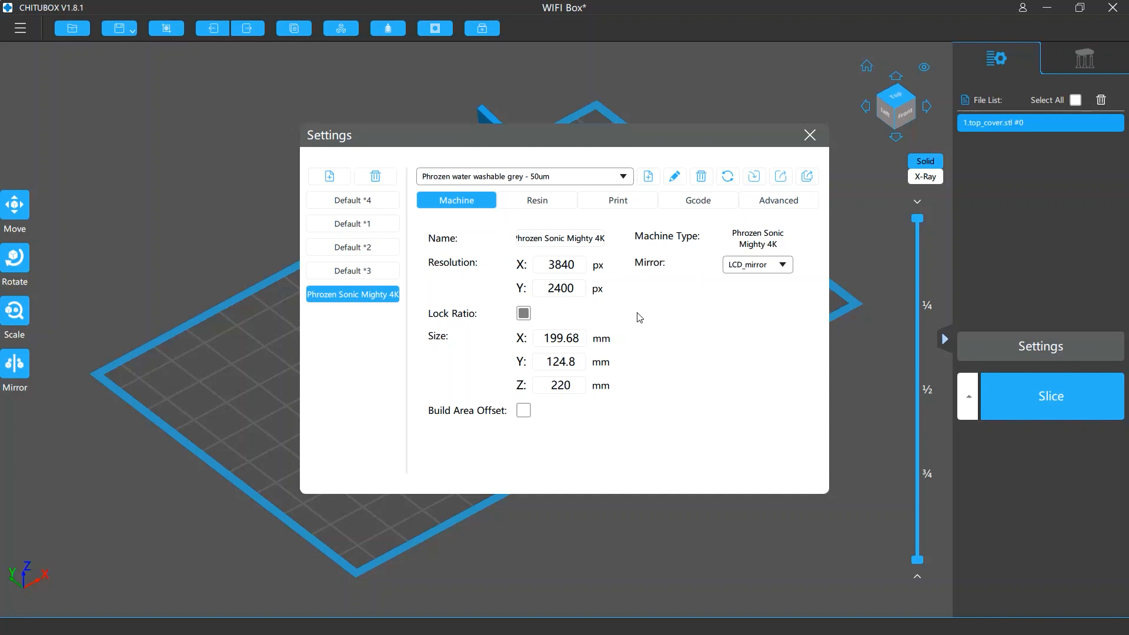
click(536, 200)
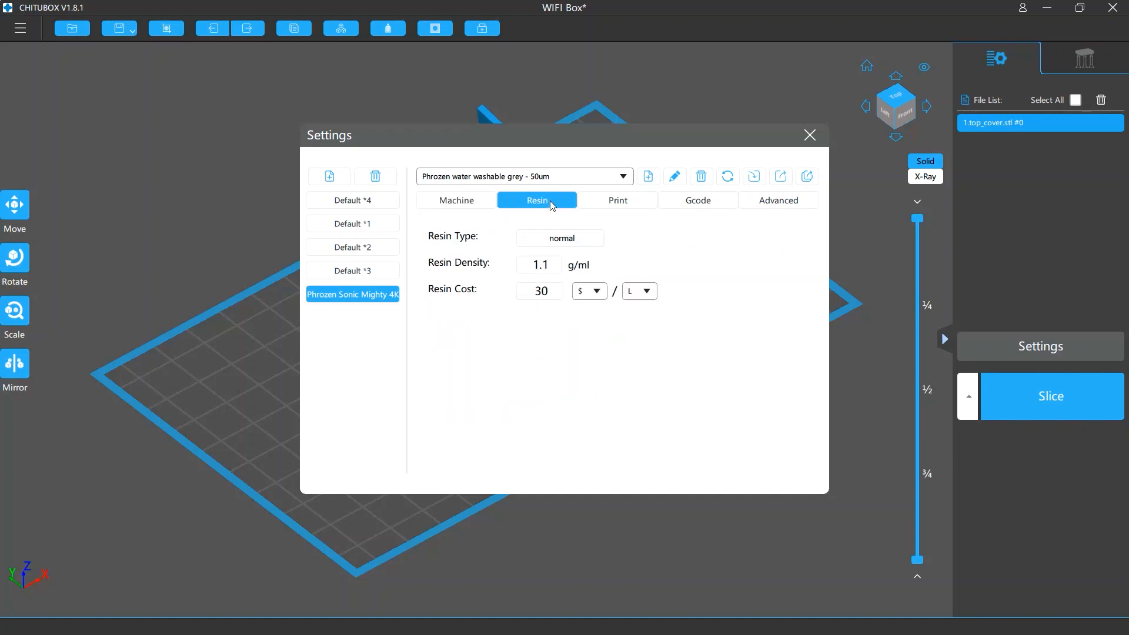
click(696, 200)
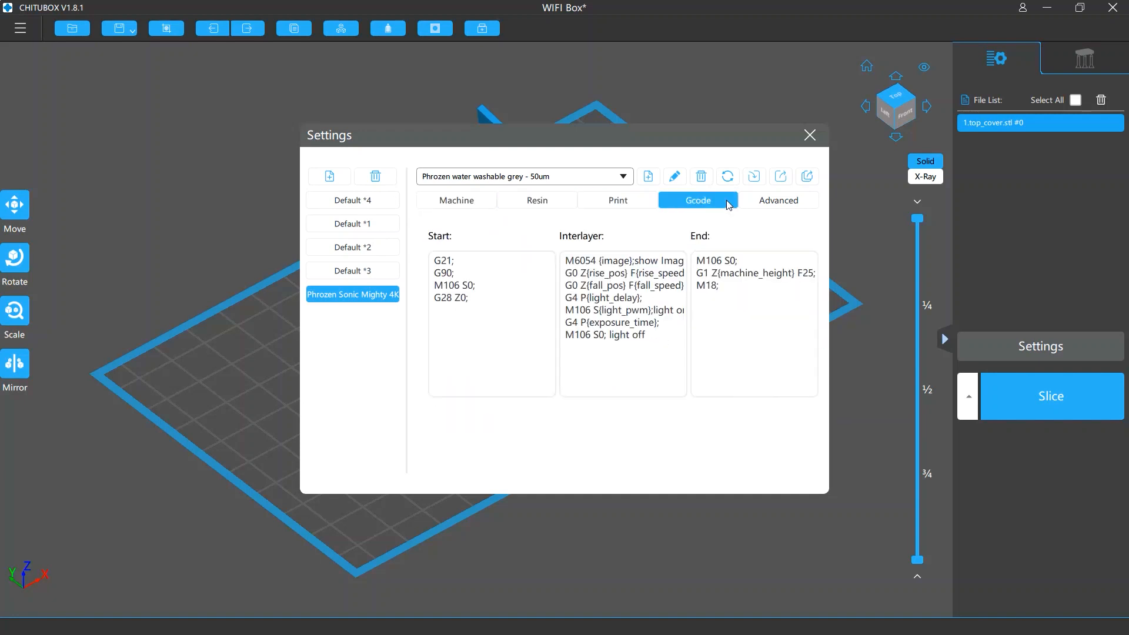
click(777, 200)
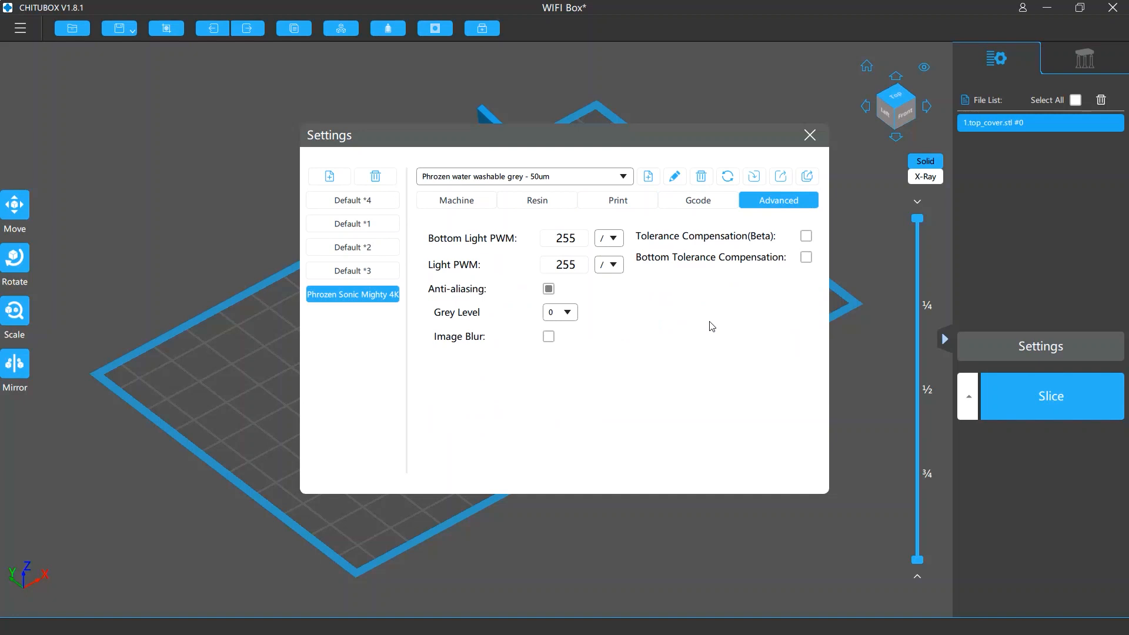
click(456, 200)
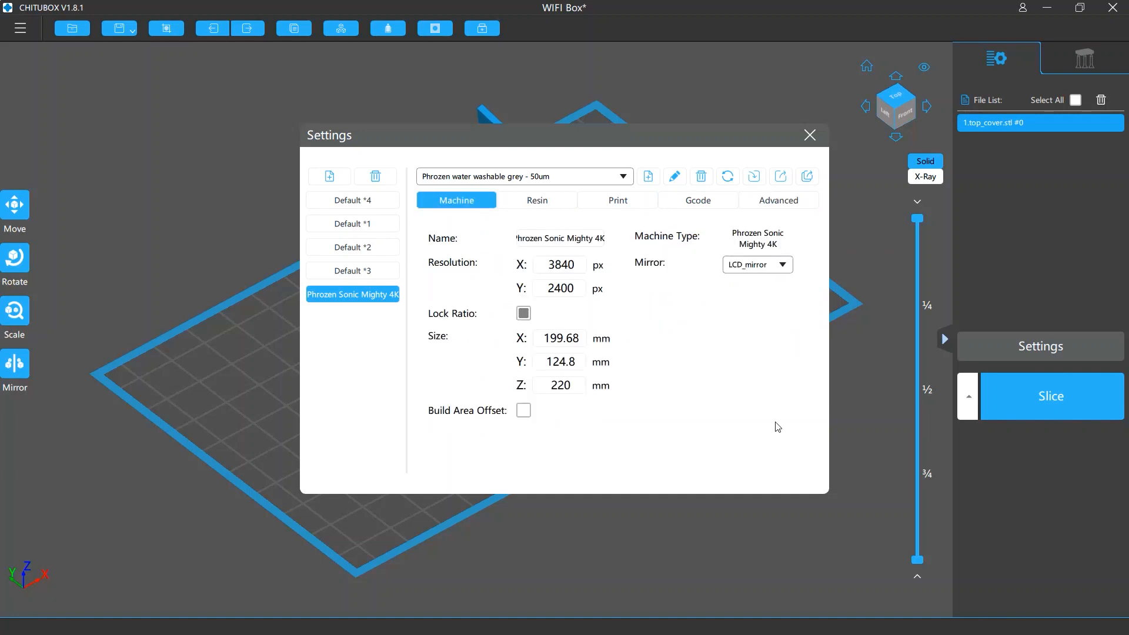